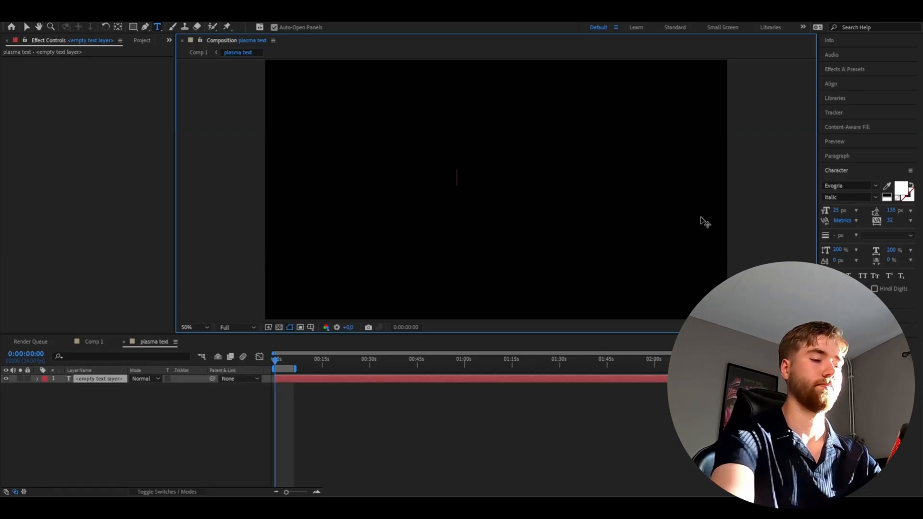
# Step: Type the PLASMA title and centre it horizontally and vertically in the composition
pyautogui.write('PLASMA')
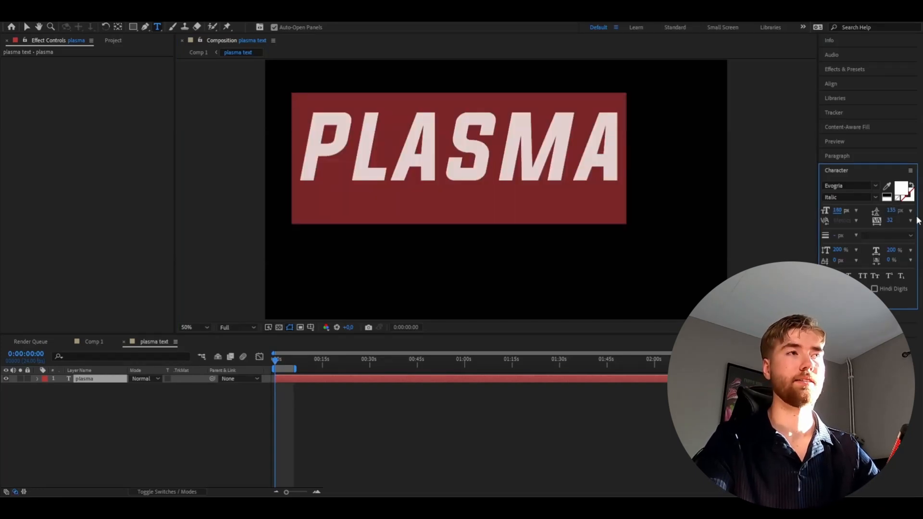
pyautogui.click(830, 83)
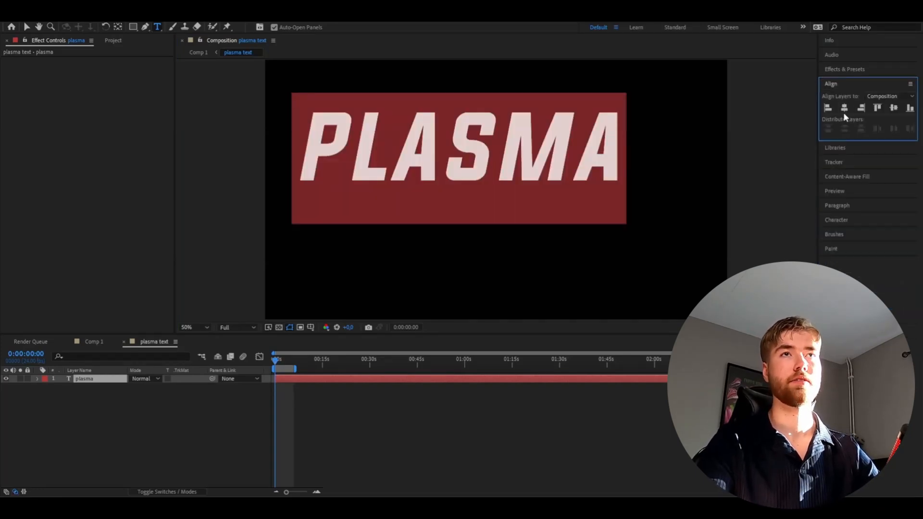
pyautogui.click(892, 107)
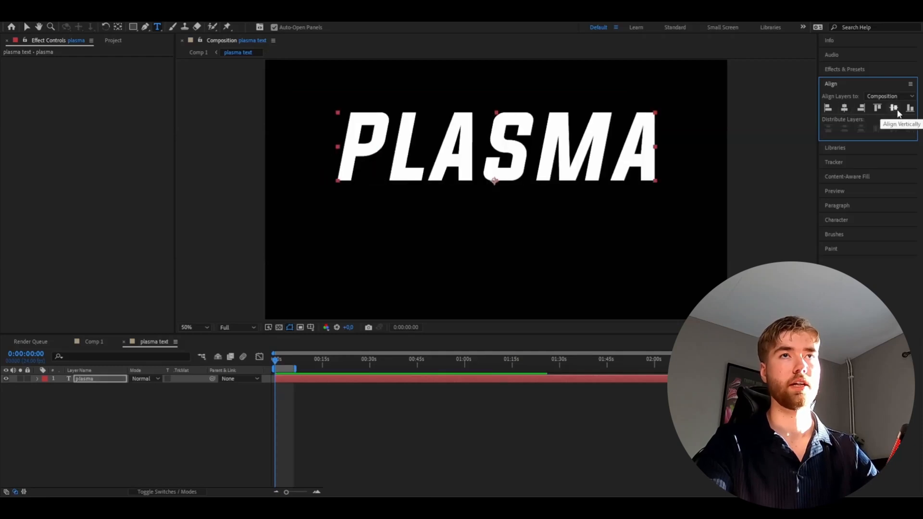
pyautogui.click(893, 108)
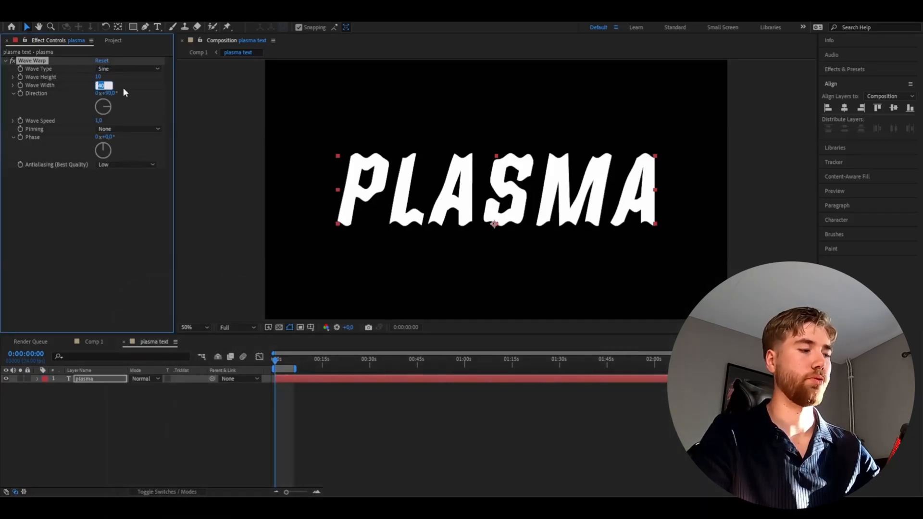
# Step: Set the Wave Warp effect's Wave Width to 400
pyautogui.write('400')
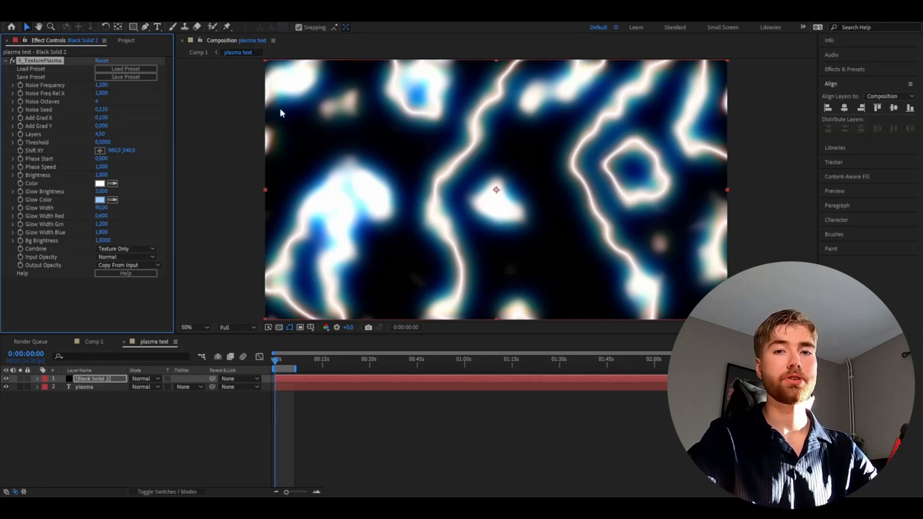
pyautogui.moveTo(121, 93)
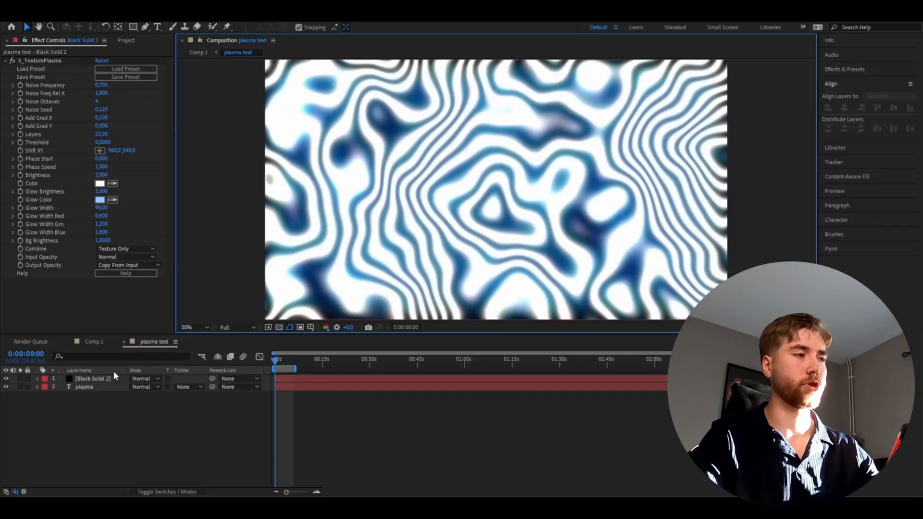
# Step: Search the effects for Curves by typing 'c'
pyautogui.write('c')
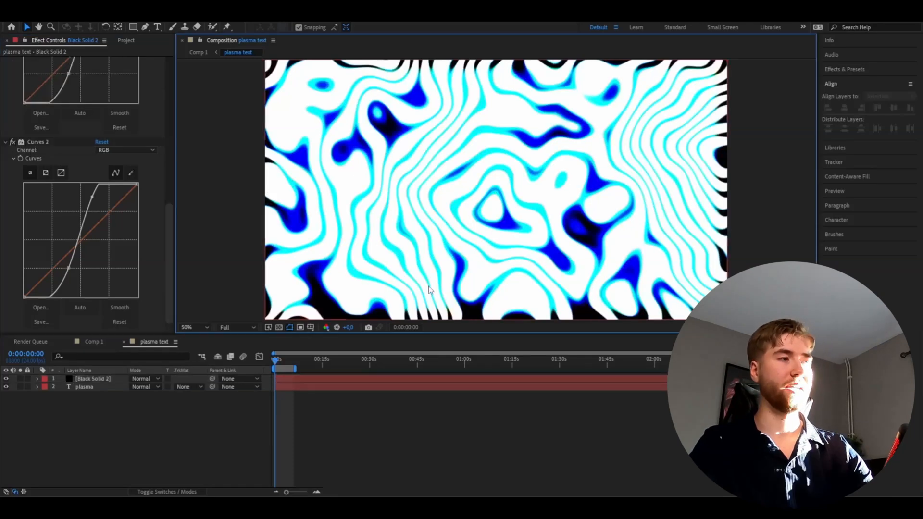
# Step: Set the PLASMA text layer's Track Matte to Luma Matte 'Black Solid 2'
pyautogui.click(187, 386)
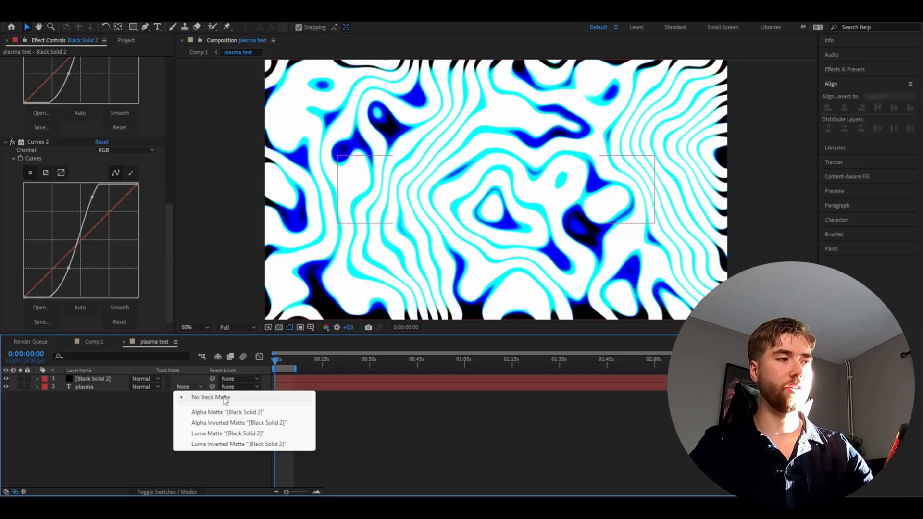
pyautogui.moveTo(228, 433)
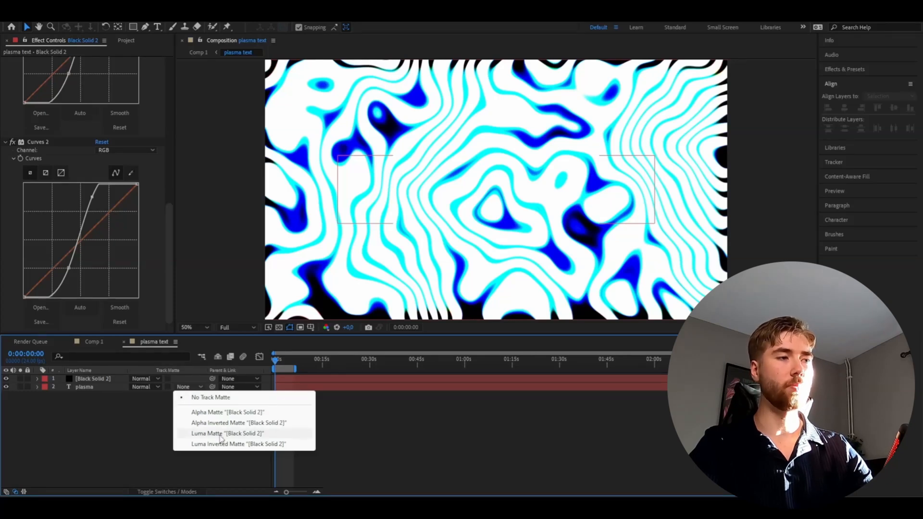
pyautogui.click(207, 433)
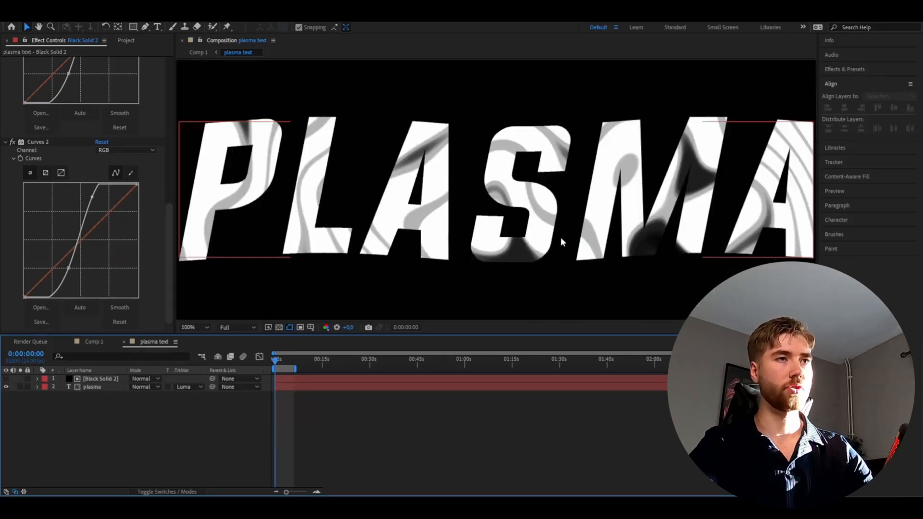
pyautogui.click(187, 328)
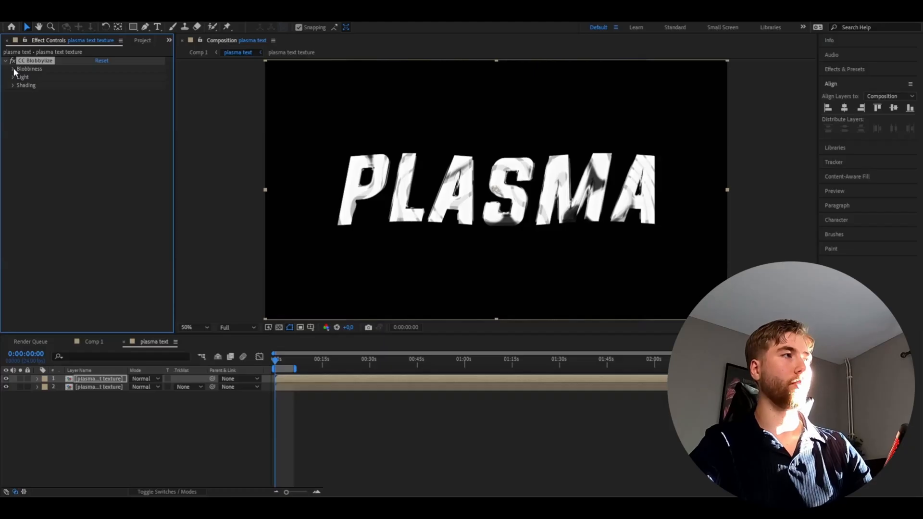
# Step: Set CC Blobbylize and CC Glass Property to Alpha and raise the glass Height
pyautogui.click(127, 85)
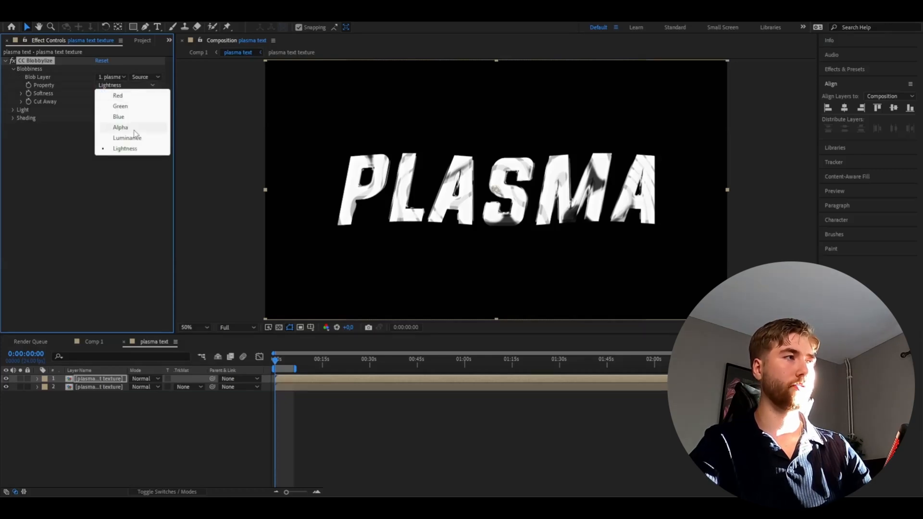
pyautogui.click(120, 127)
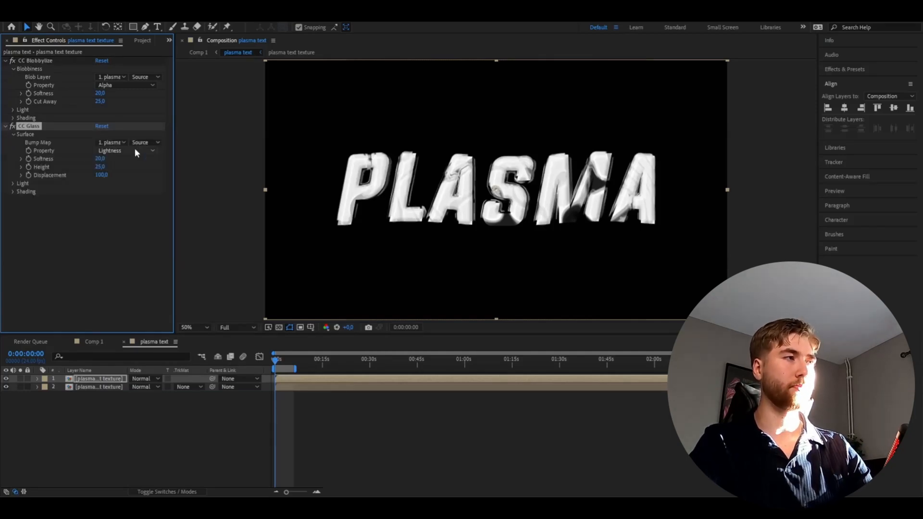
pyautogui.click(125, 150)
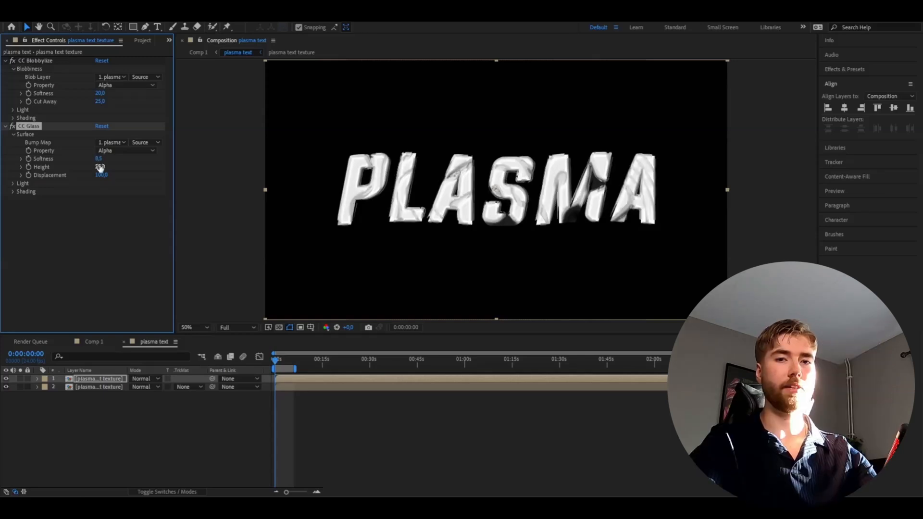
pyautogui.moveTo(102, 167); pyautogui.dragTo(106, 166)
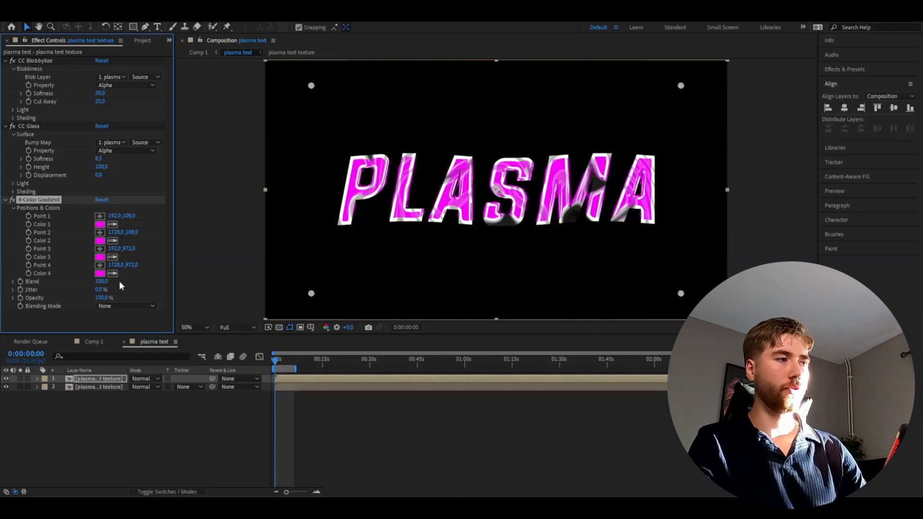
# Step: Set the 4-Color Gradient Blending Mode to Color and select both textured title layers
pyautogui.click(126, 306)
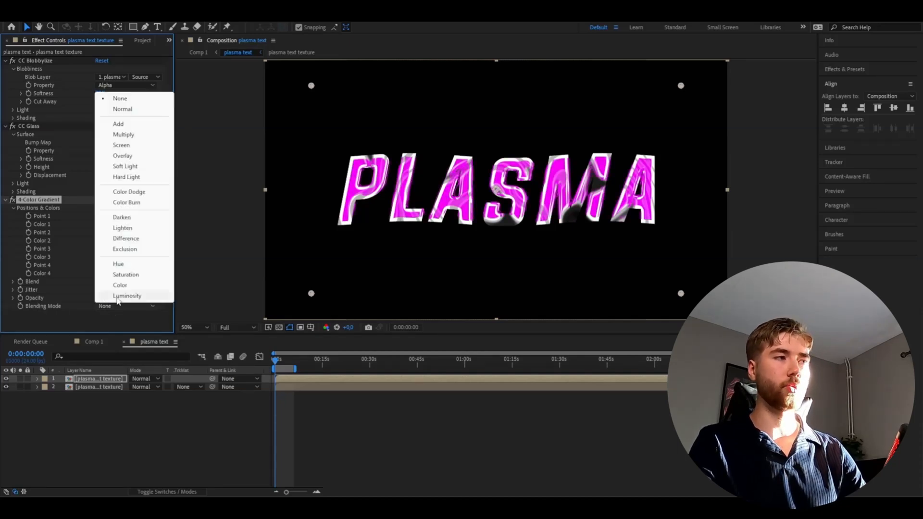
pyautogui.click(120, 285)
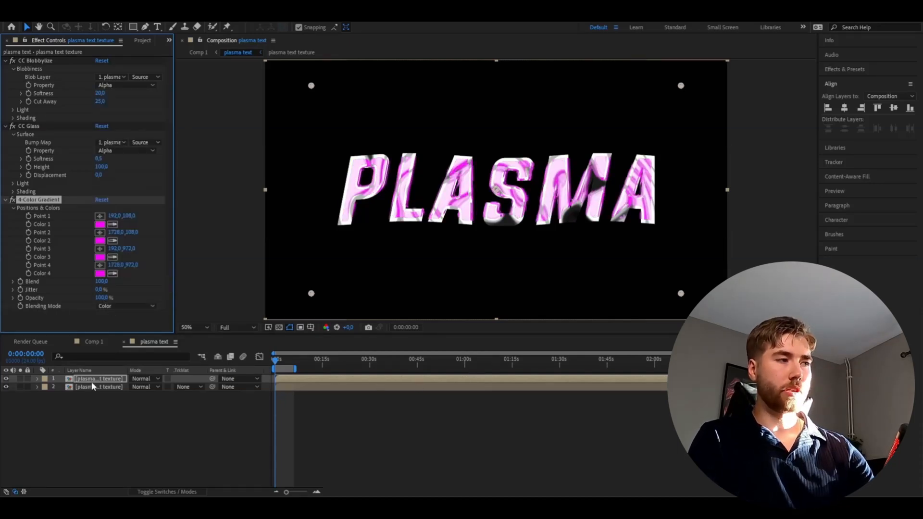
pyautogui.click(98, 387)
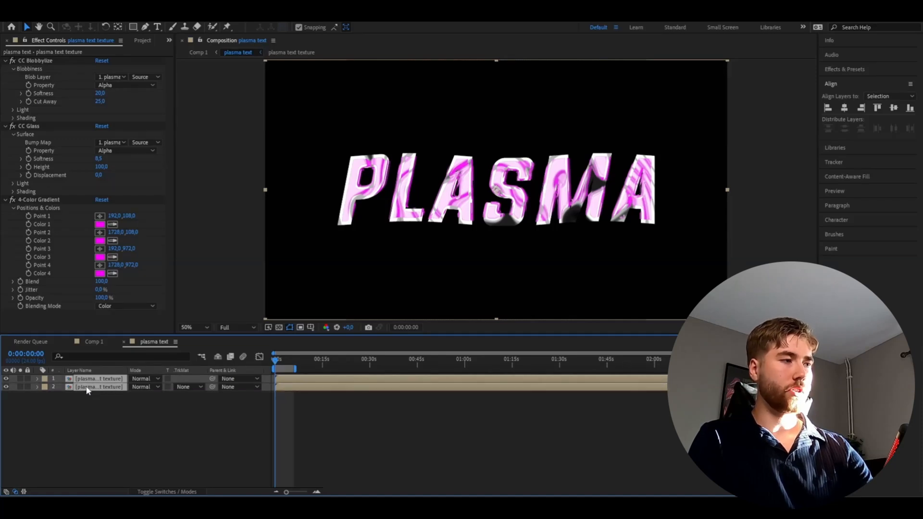
pyautogui.click(97, 387)
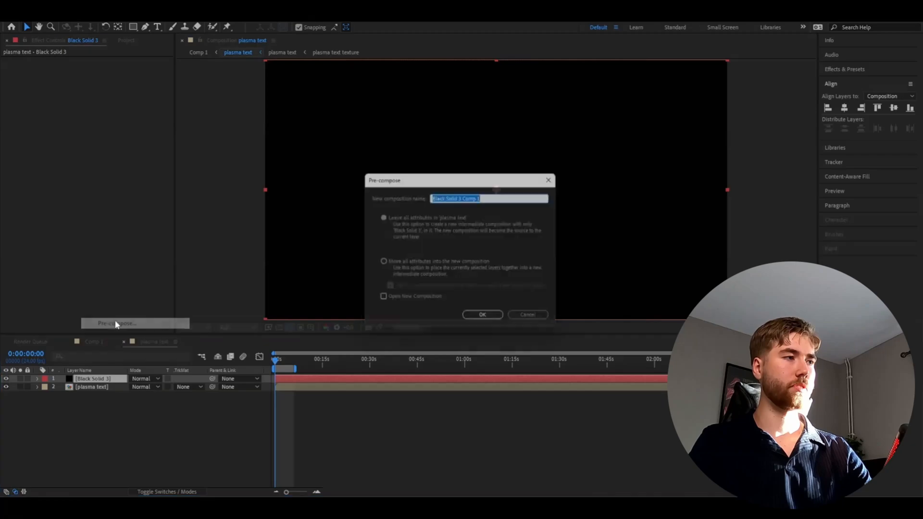
# Step: Precompose the solid, change the TexturePlasma seed, and set a magenta Glow Color
pyautogui.click(482, 314)
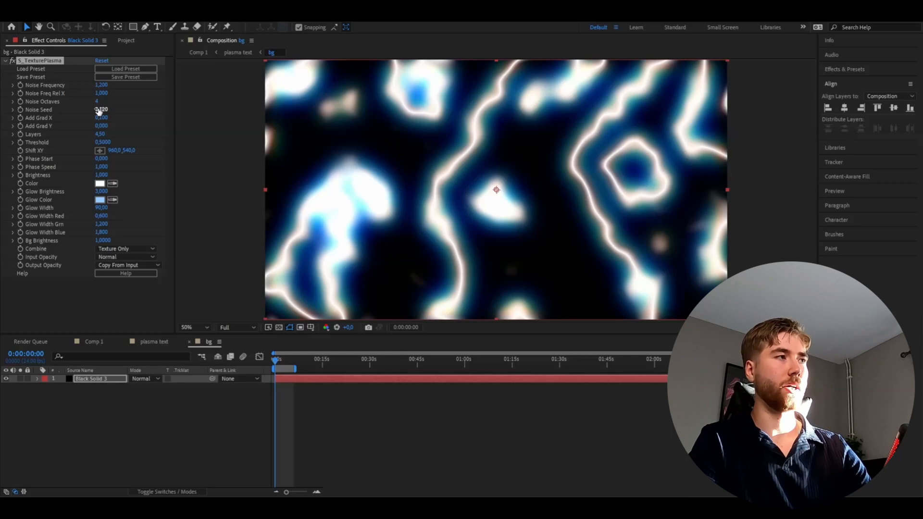
pyautogui.moveTo(101, 110); pyautogui.dragTo(106, 110)
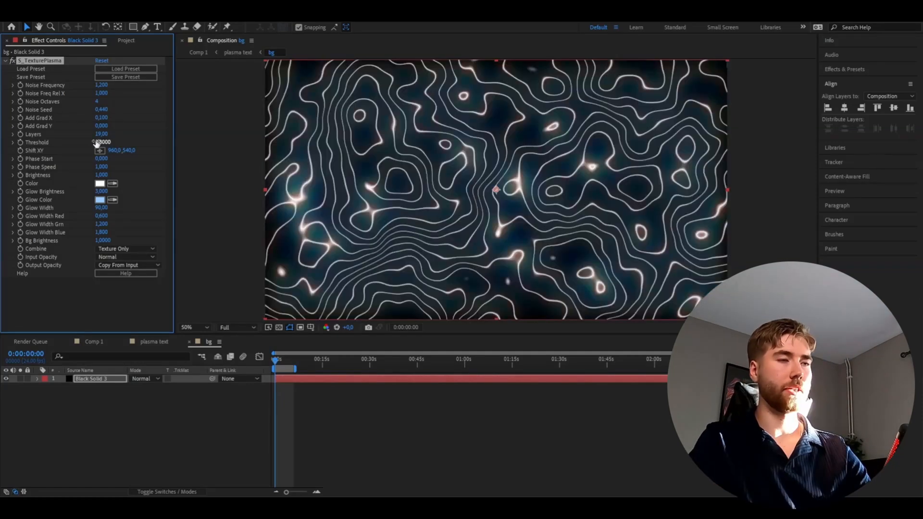
pyautogui.click(99, 199)
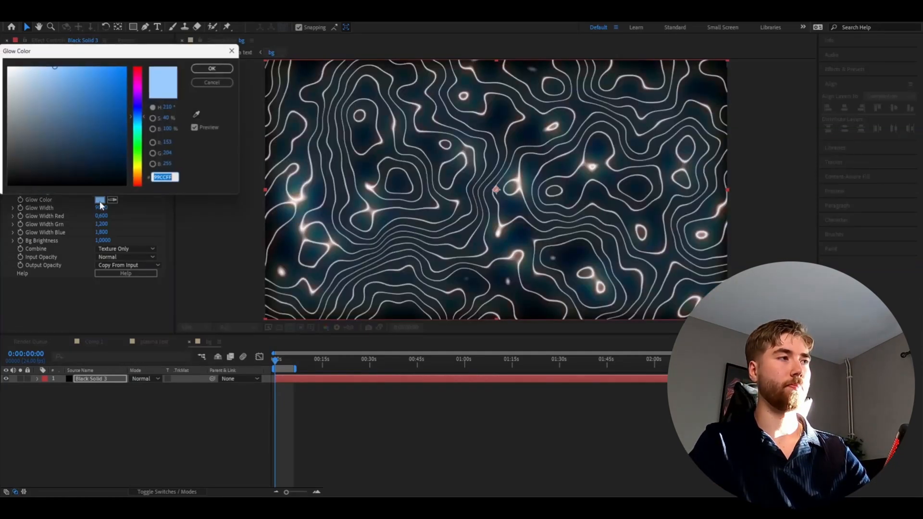
pyautogui.click(211, 68)
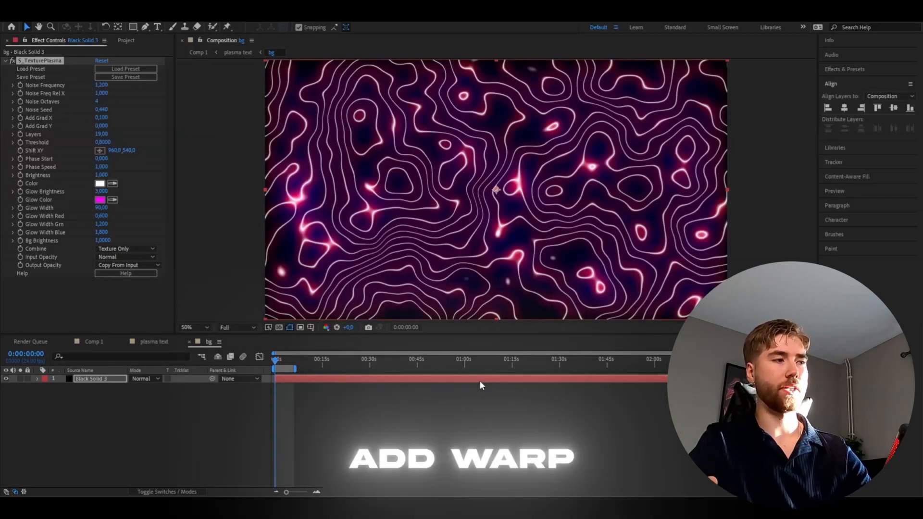
# Step: Set the Warp style to FishEye and pick the Ellipse tool
pyautogui.click(127, 289)
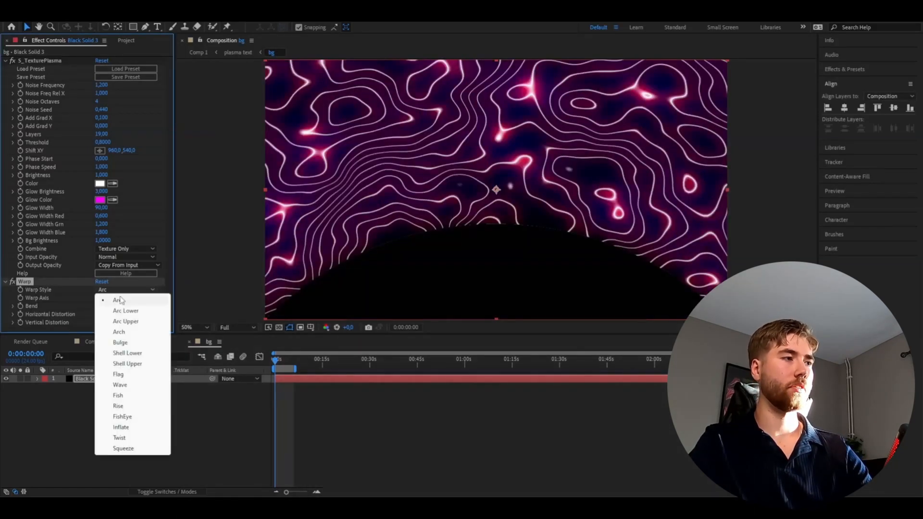
pyautogui.click(122, 416)
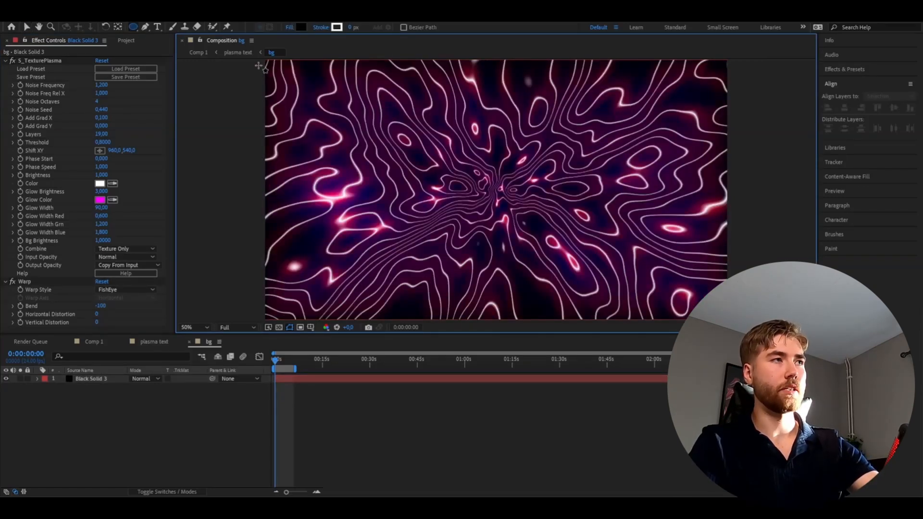
pyautogui.click(91, 378)
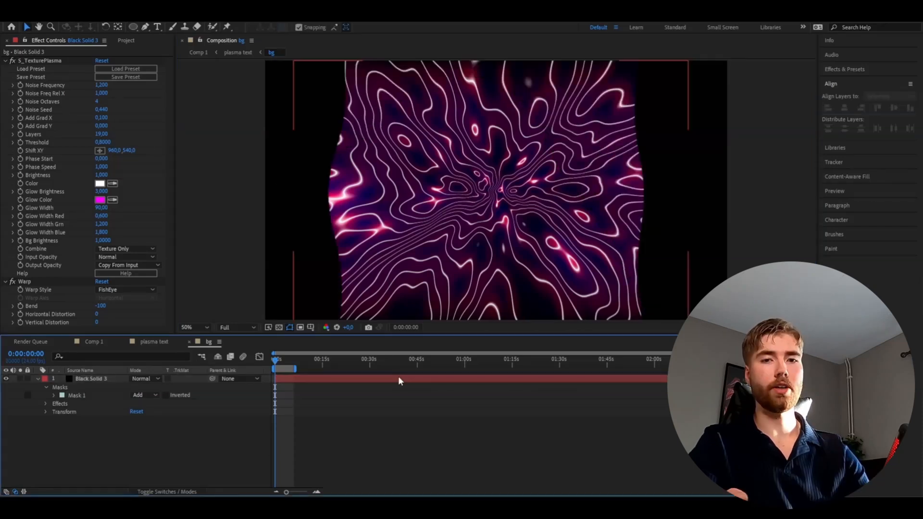
# Step: Give the background's oval mask a 500 px feather and invert it
pyautogui.click(55, 395)
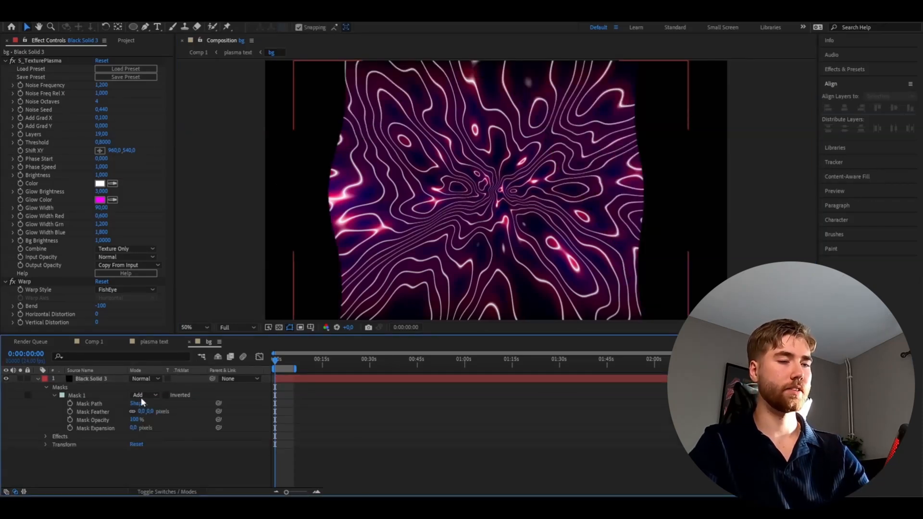
pyautogui.click(187, 327)
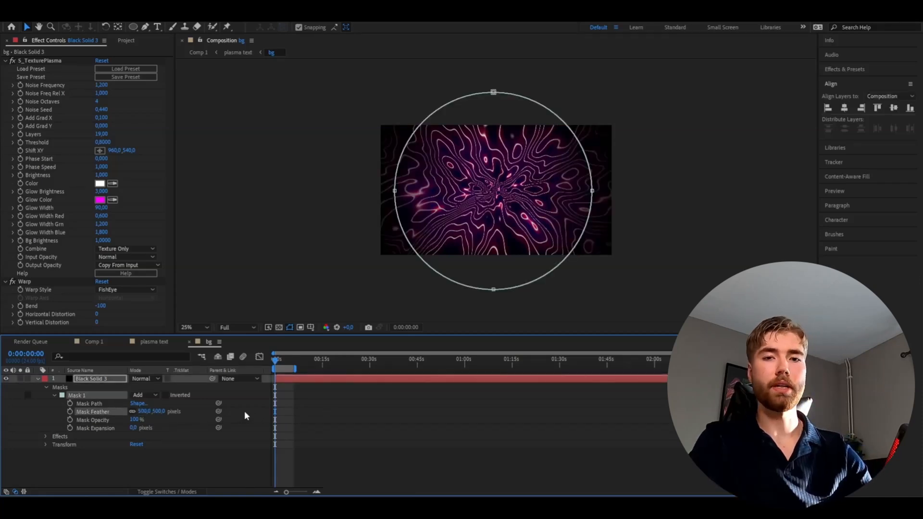
pyautogui.click(166, 395)
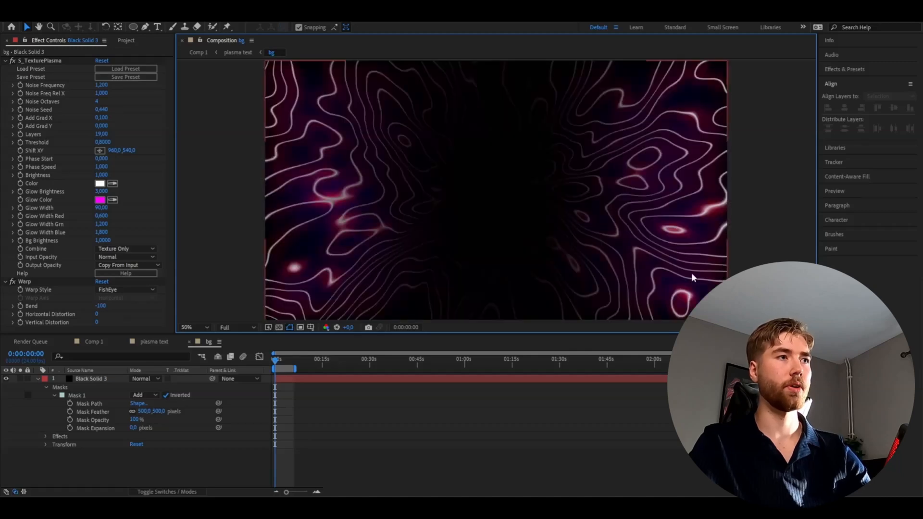
pyautogui.click(153, 341)
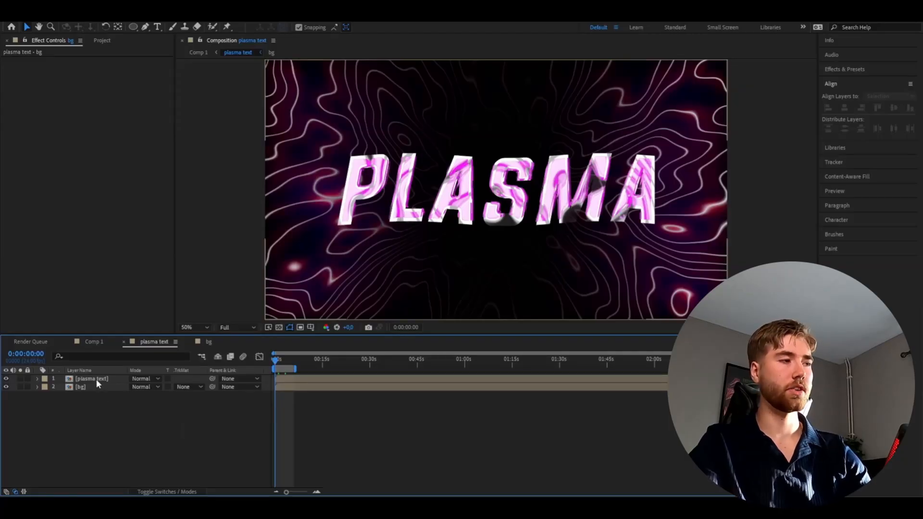
# Step: Select the plasma text layer and edit the Chromatic Aberration Flatten value
pyautogui.click(92, 378)
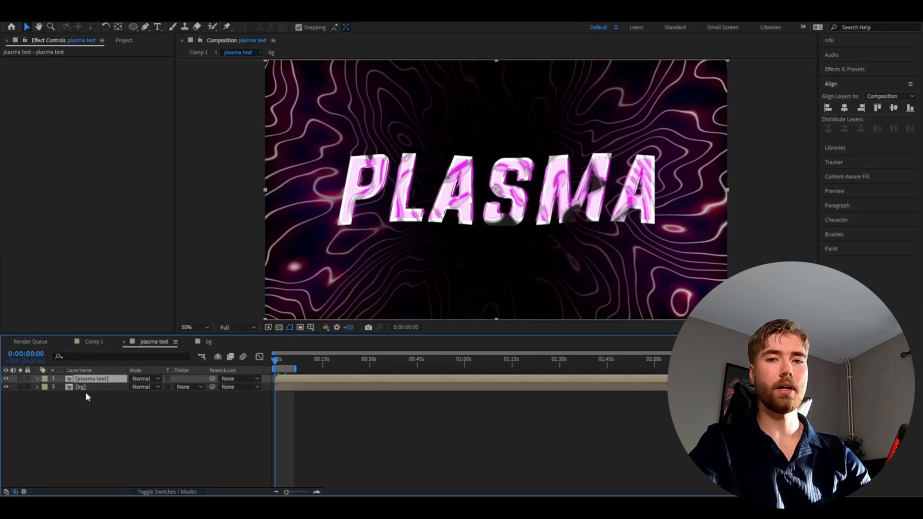
pyautogui.click(91, 378)
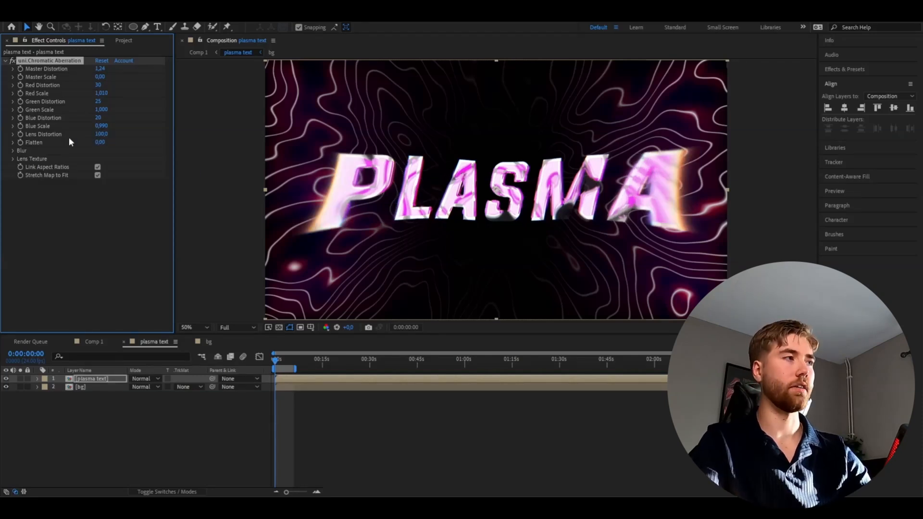
pyautogui.doubleClick(100, 142)
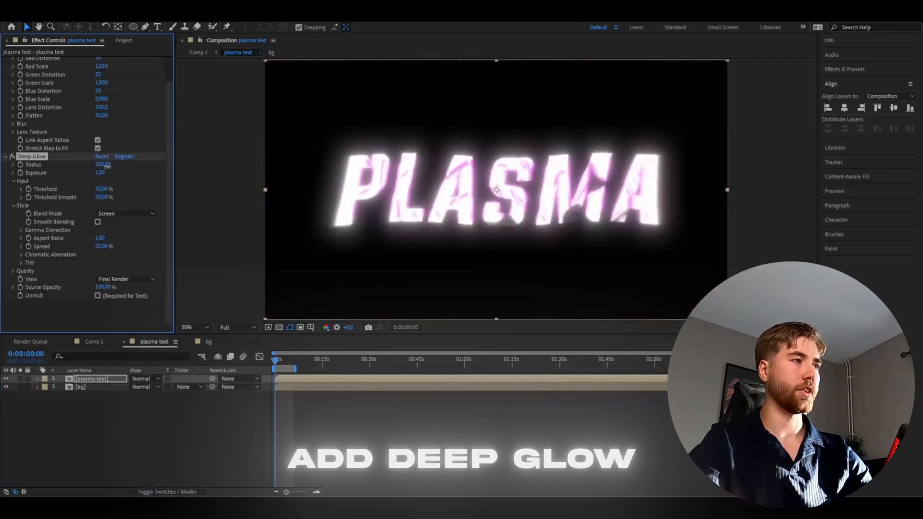
# Step: Widen the title's Deep Glow to radius 750 and tick Unmult so the plasma background shows
pyautogui.tripleClick(103, 165)
pyautogui.write('750')
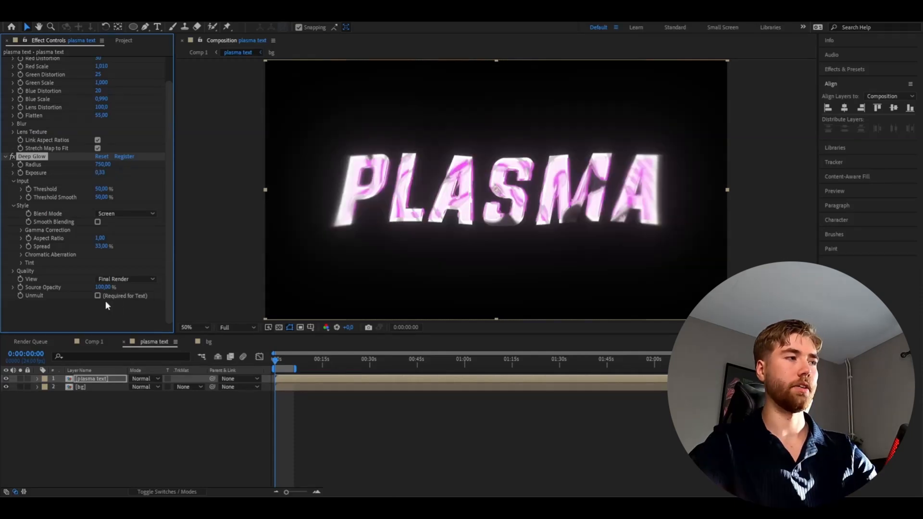
pyautogui.click(98, 296)
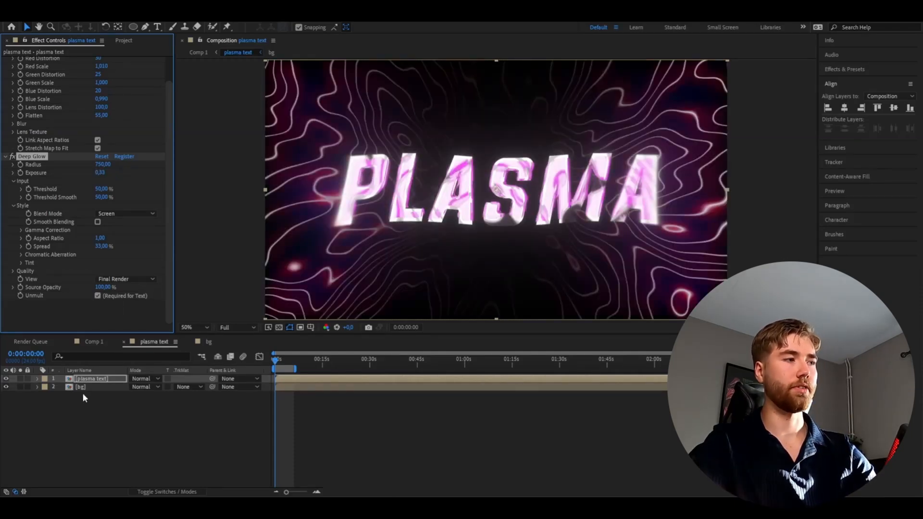
# Step: Pre-compose the title and background into 'plasma' and edit Chromatic Aberration's Master Distortion
pyautogui.rightClick(92, 378)
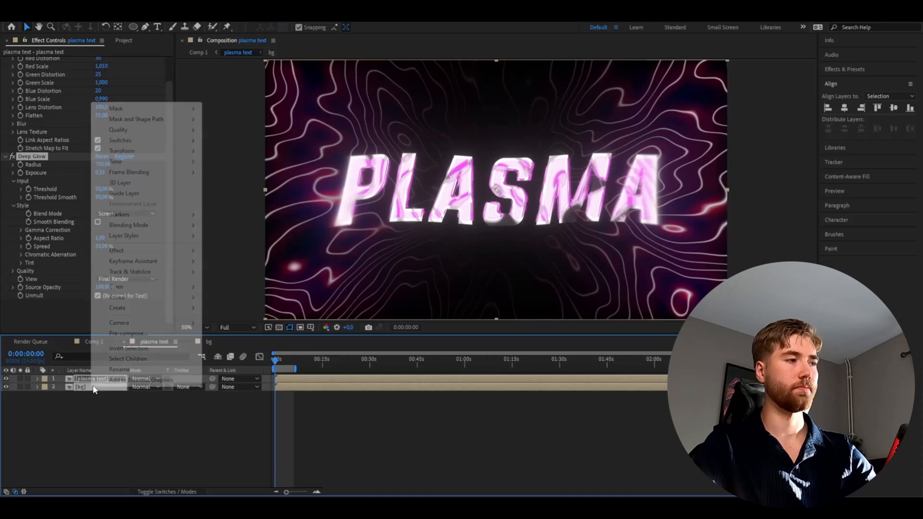
pyautogui.click(126, 333)
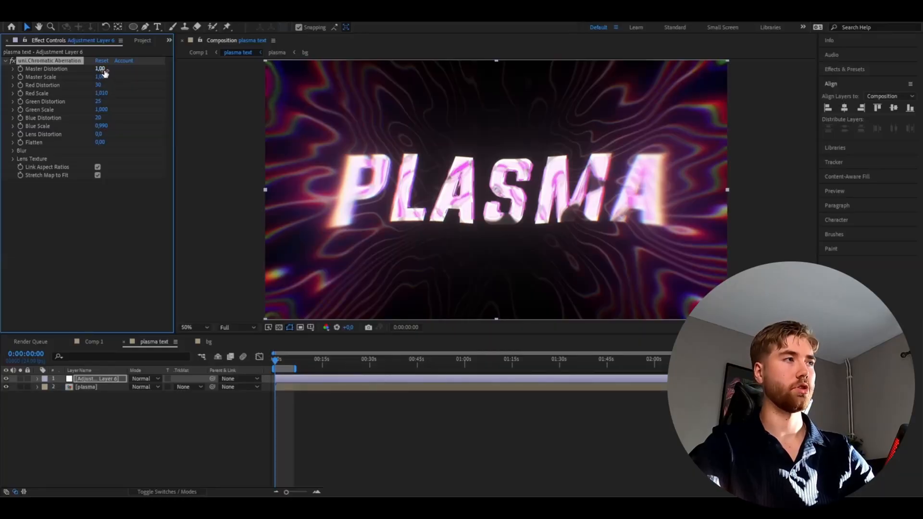
pyautogui.doubleClick(100, 69)
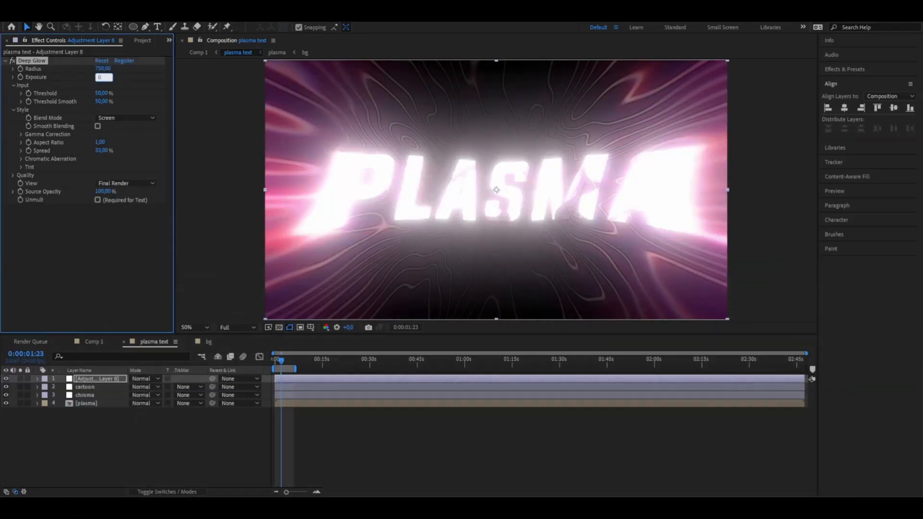
# Step: Lower the Exposure of Deep Glow on the top 'glow' adjustment layer
pyautogui.click(277, 360)
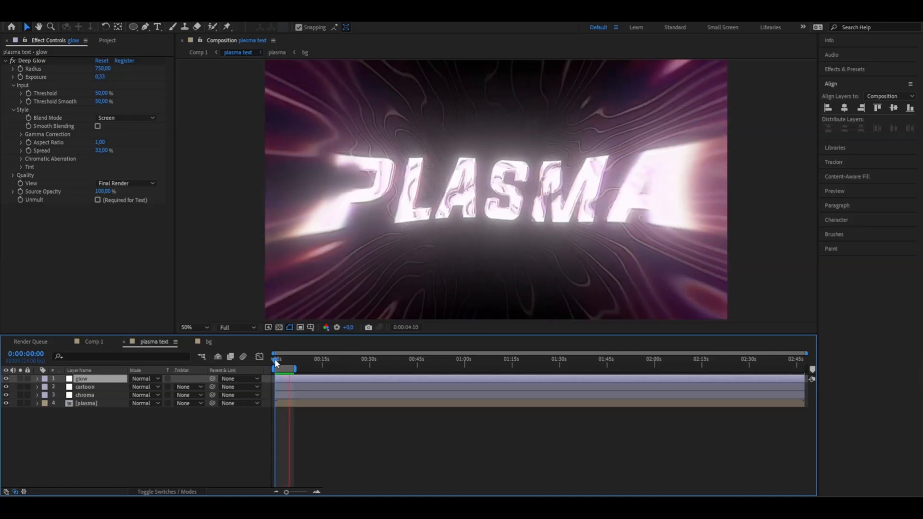
pyautogui.click(277, 363)
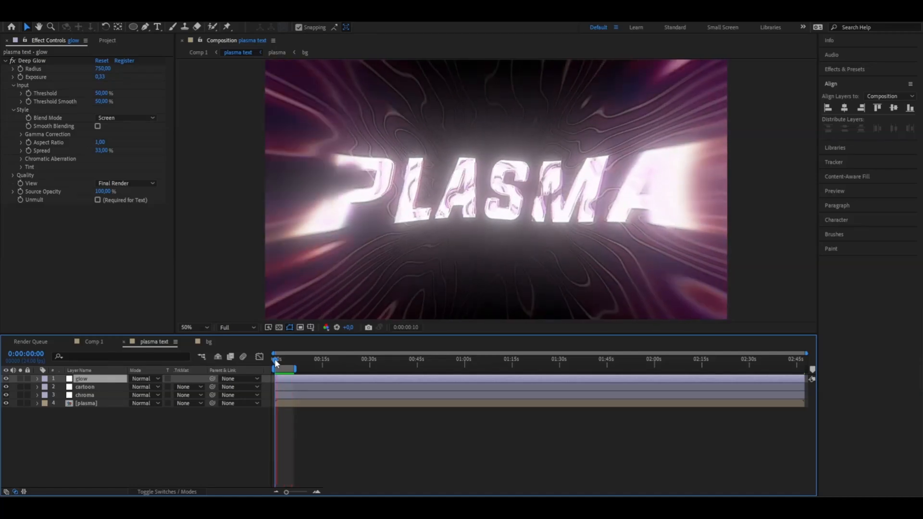
pyautogui.click(284, 359)
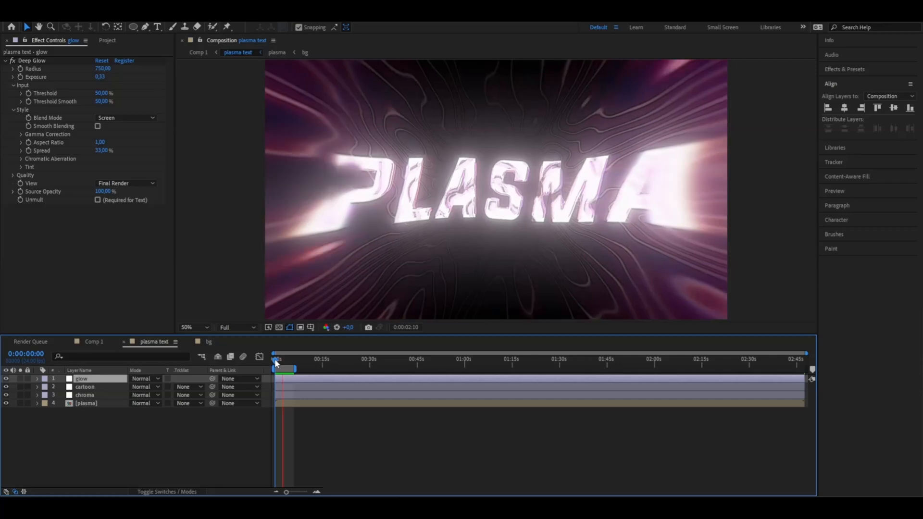